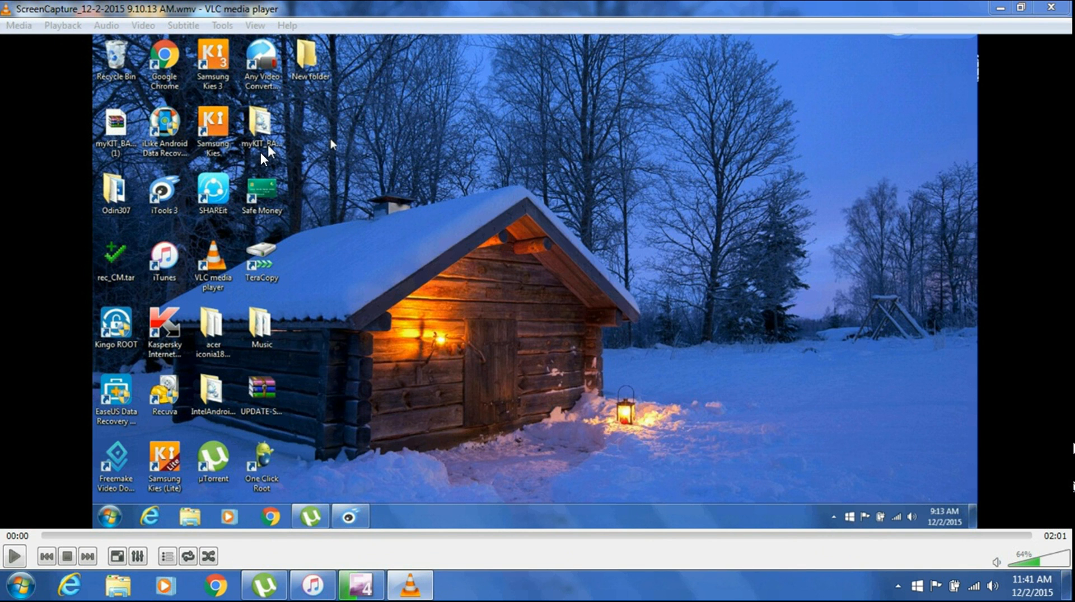
{"action": "mouse_move", "coordinate": [426, 307]}
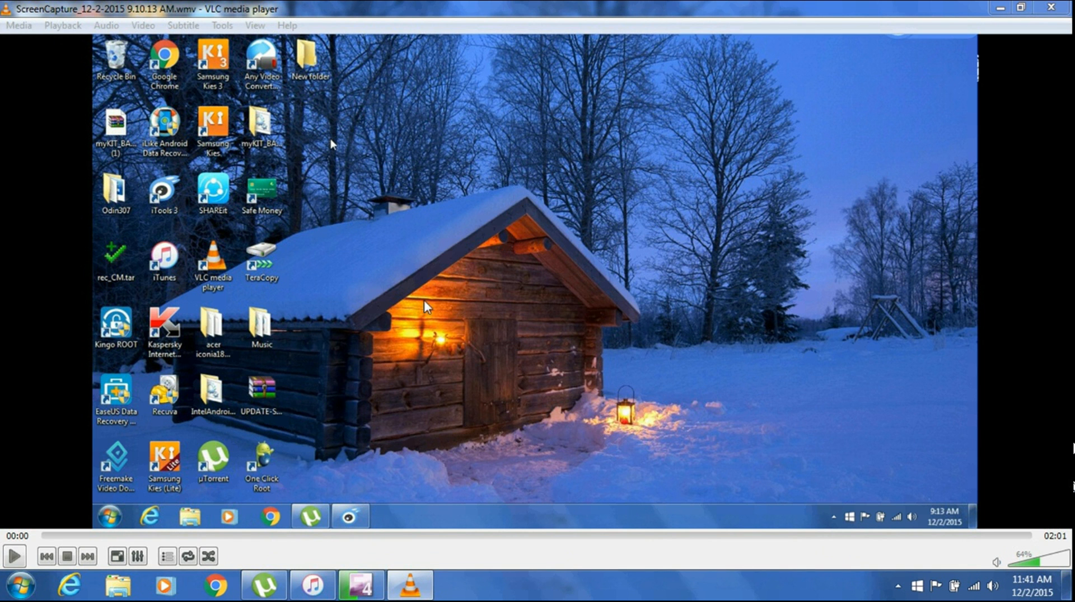
{"action": "mouse_move", "coordinate": [275, 162]}
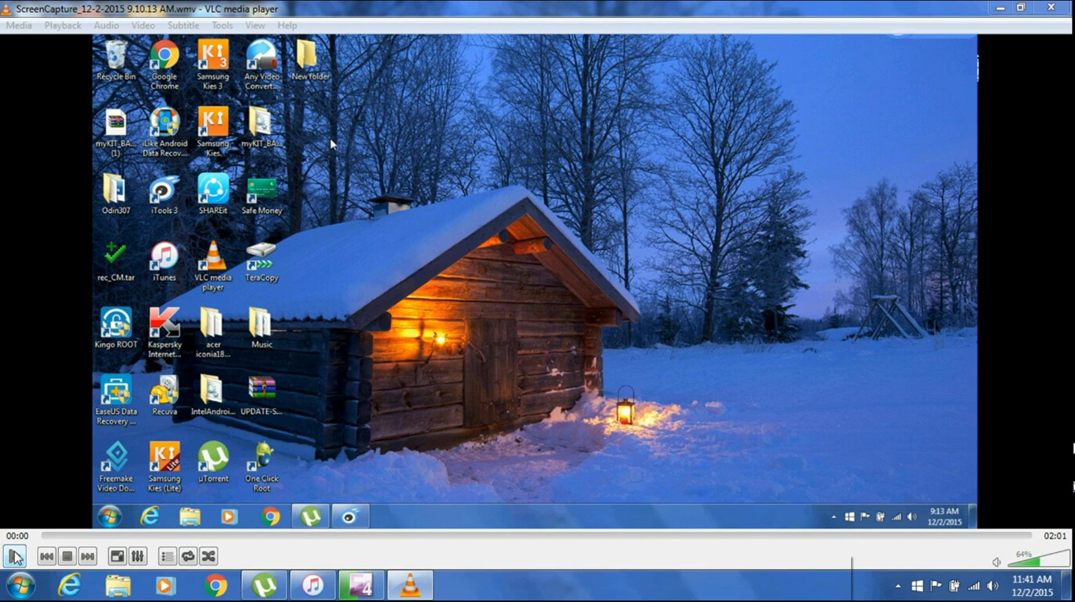
Start playback of the screen-capture video in VLC media player
{"action": "right_click", "coordinate": [259, 129]}
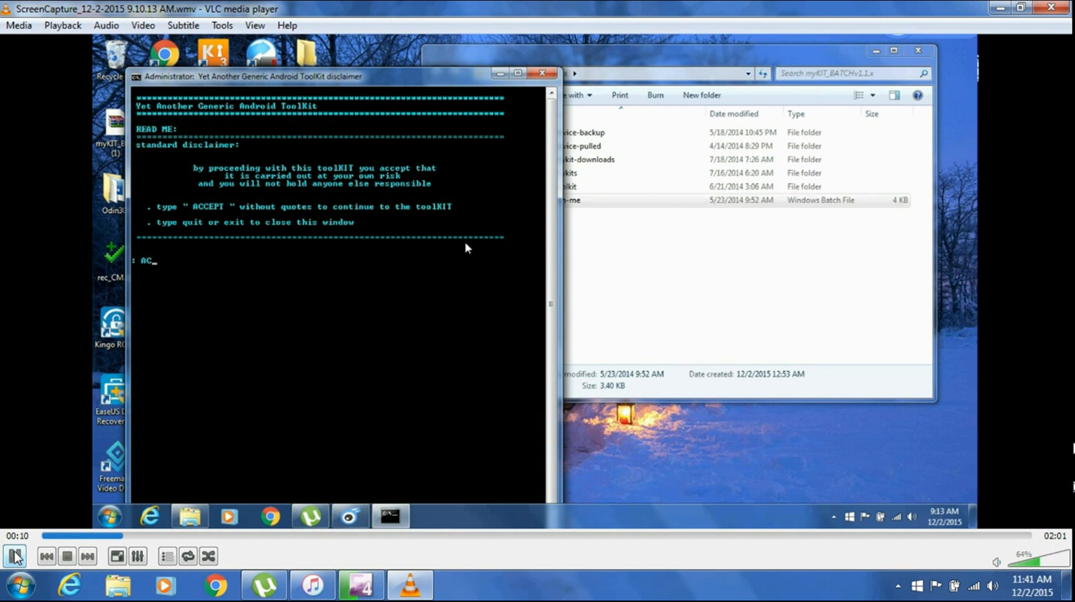
Accept the toolkit disclaimer by entering ACCEPT
{"action": "type", "text": "E"}
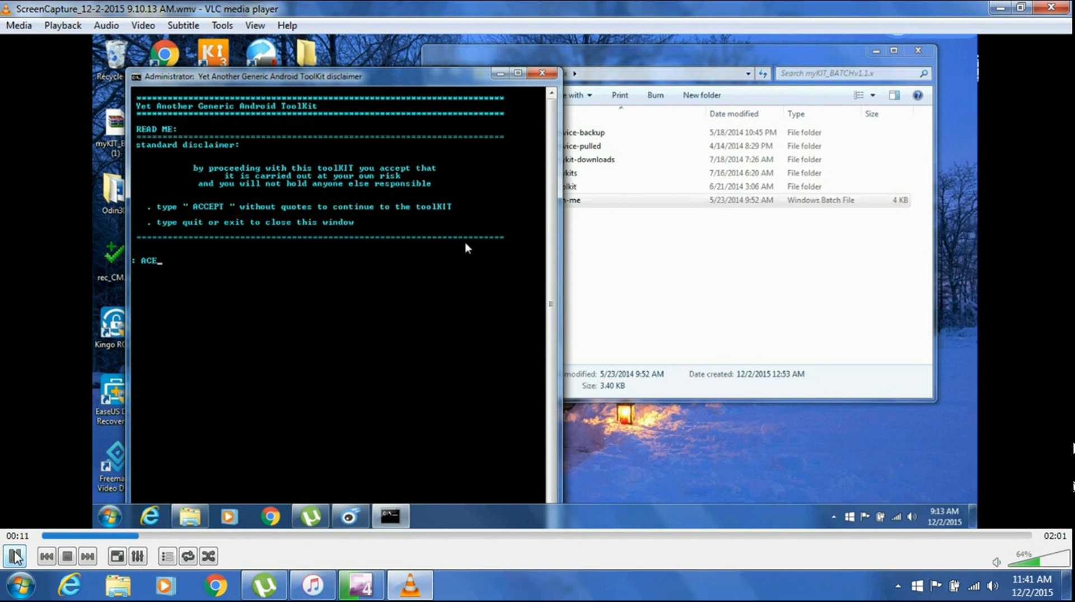
{"action": "type", "text": "CE"}
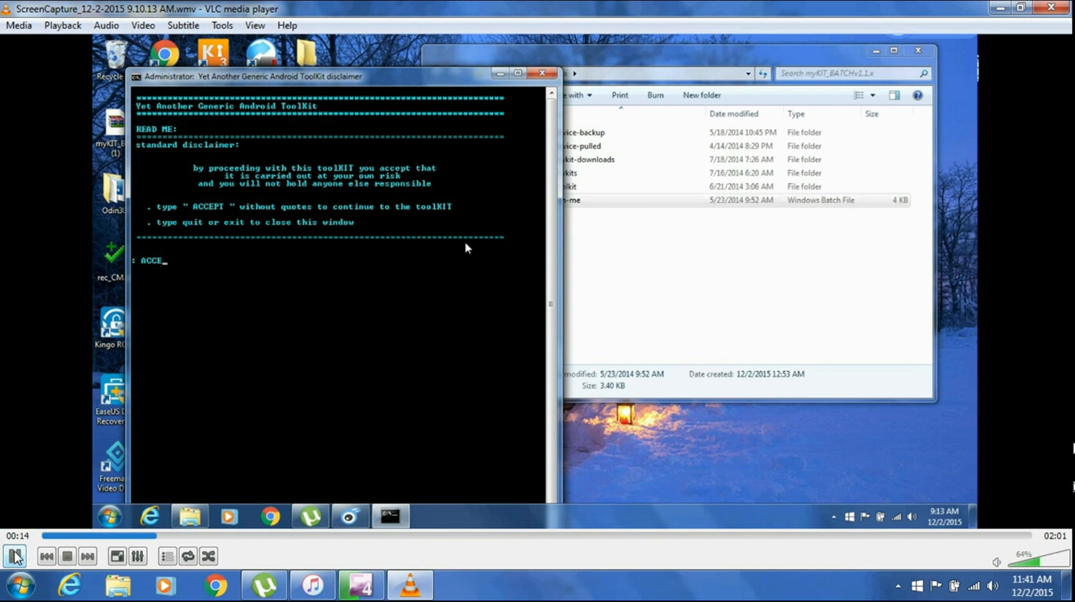
{"action": "type", "text": "PT"}
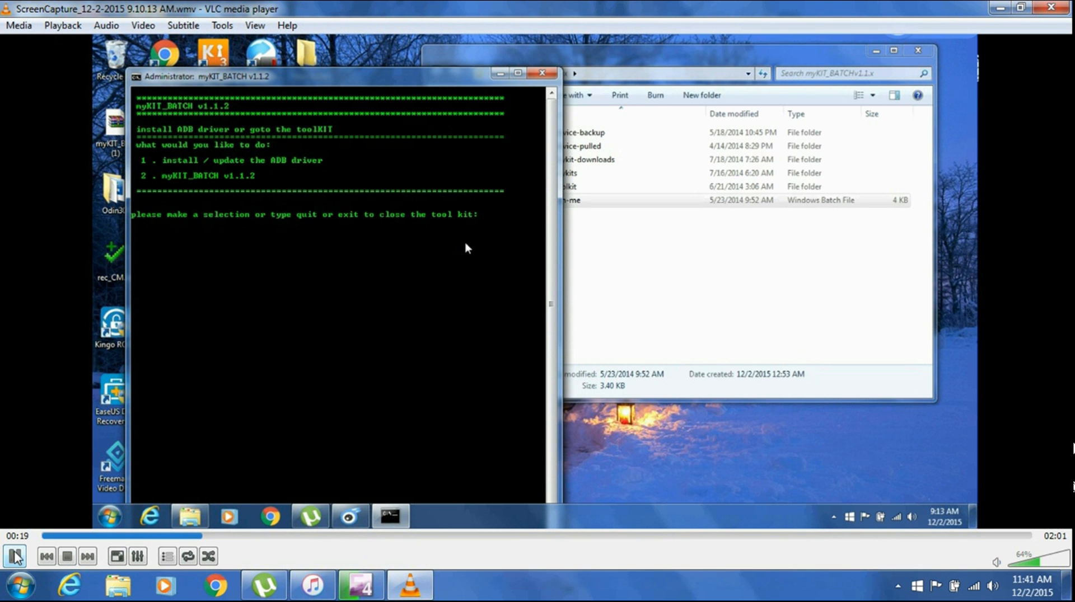
Choose 2 for myKIT_BATCH, A1 for root kits, then 2 for SDC_INTEL2_ROOTKIT
{"action": "type", "text": "2"}
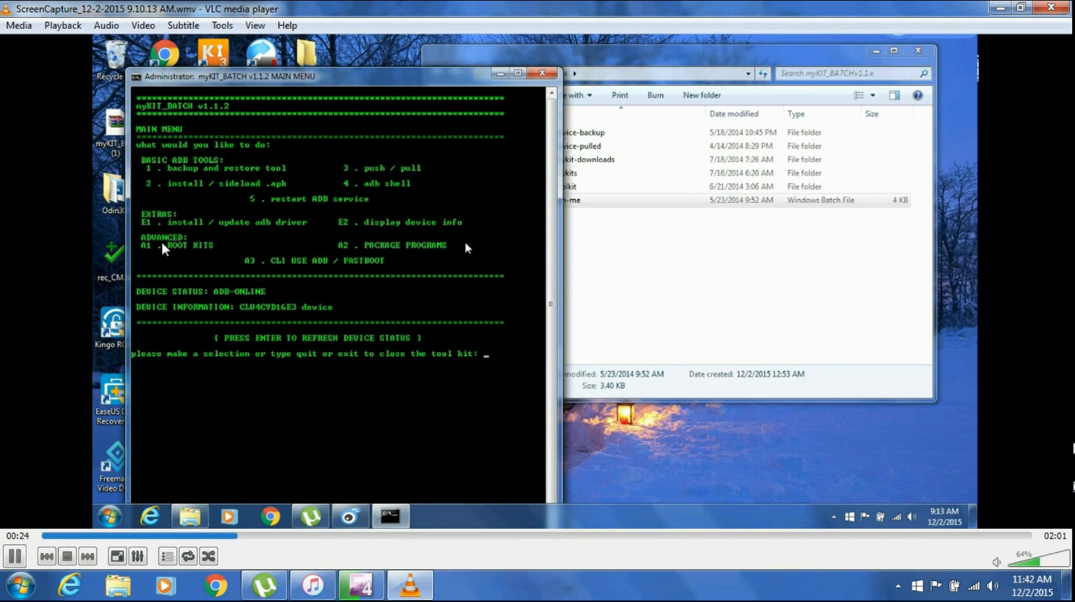
{"action": "type", "text": "A1"}
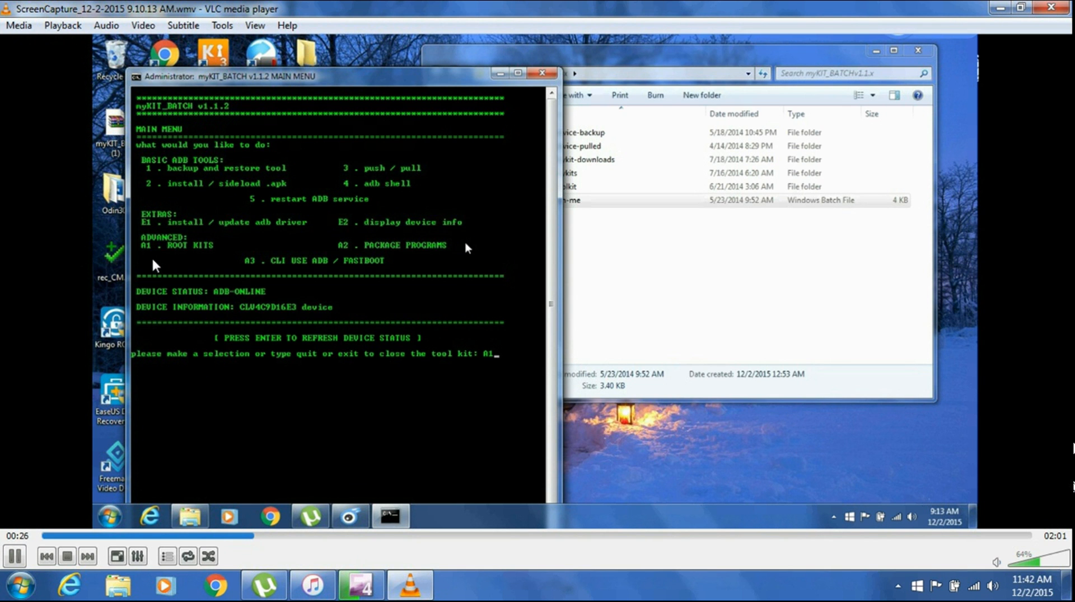
{"action": "key", "text": "Enter"}
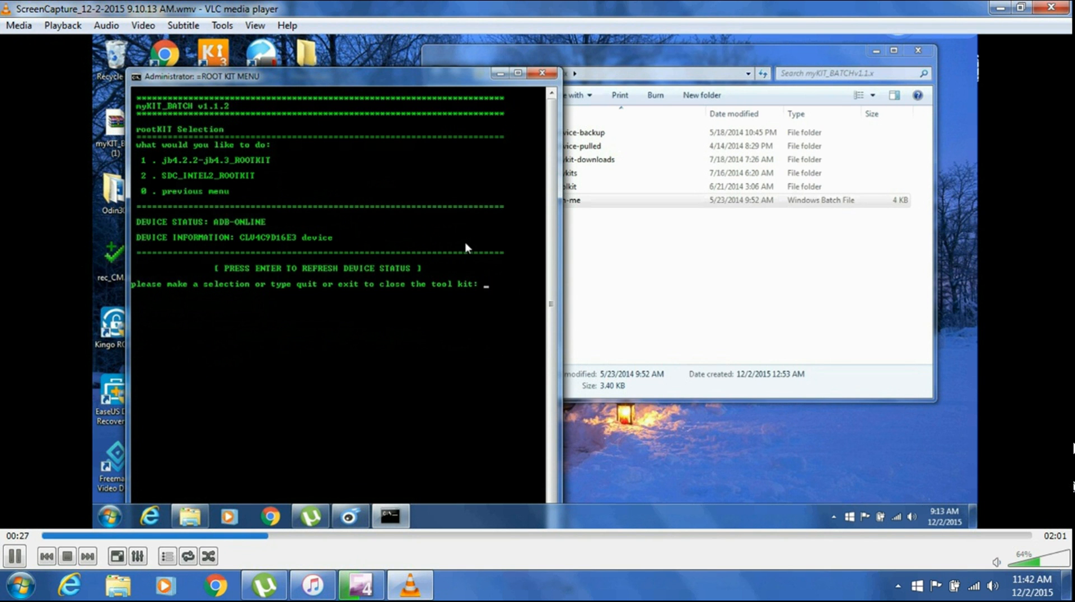
{"action": "mouse_move", "coordinate": [186, 188]}
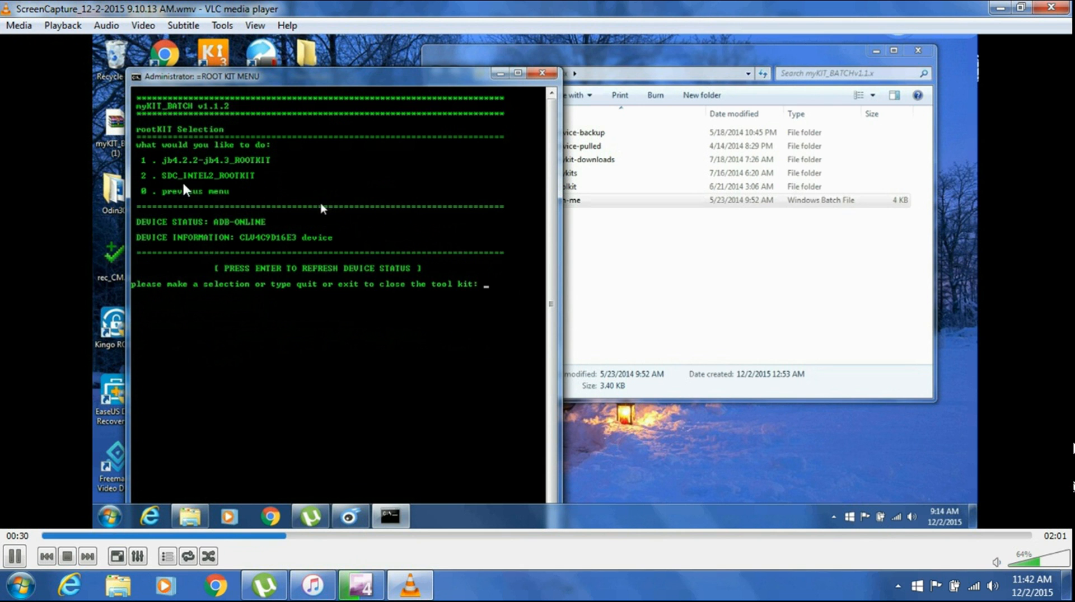
{"action": "type", "text": "2"}
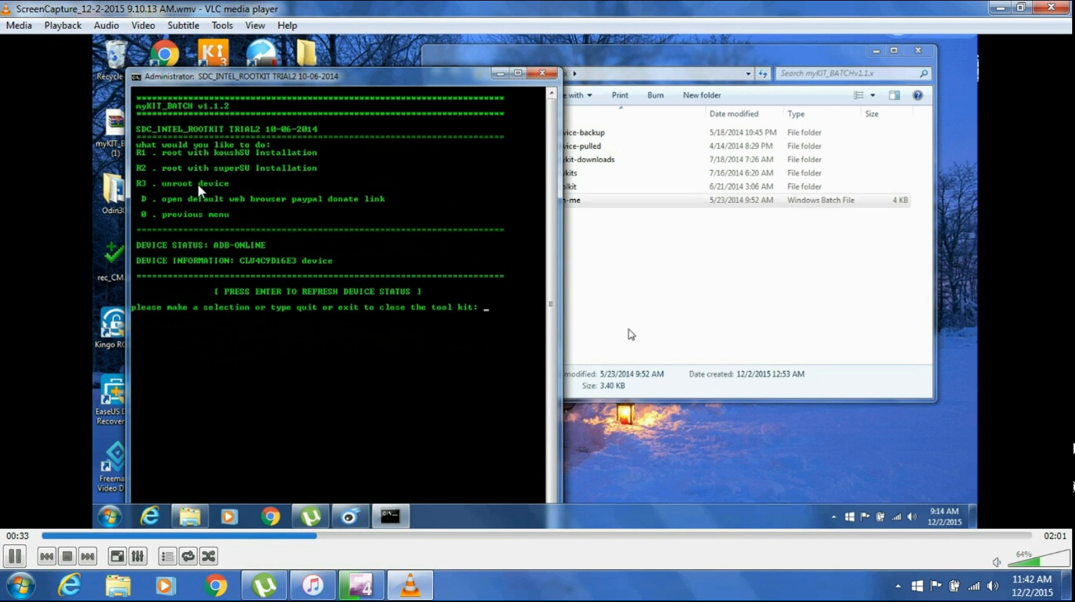
{"action": "mouse_move", "coordinate": [572, 322]}
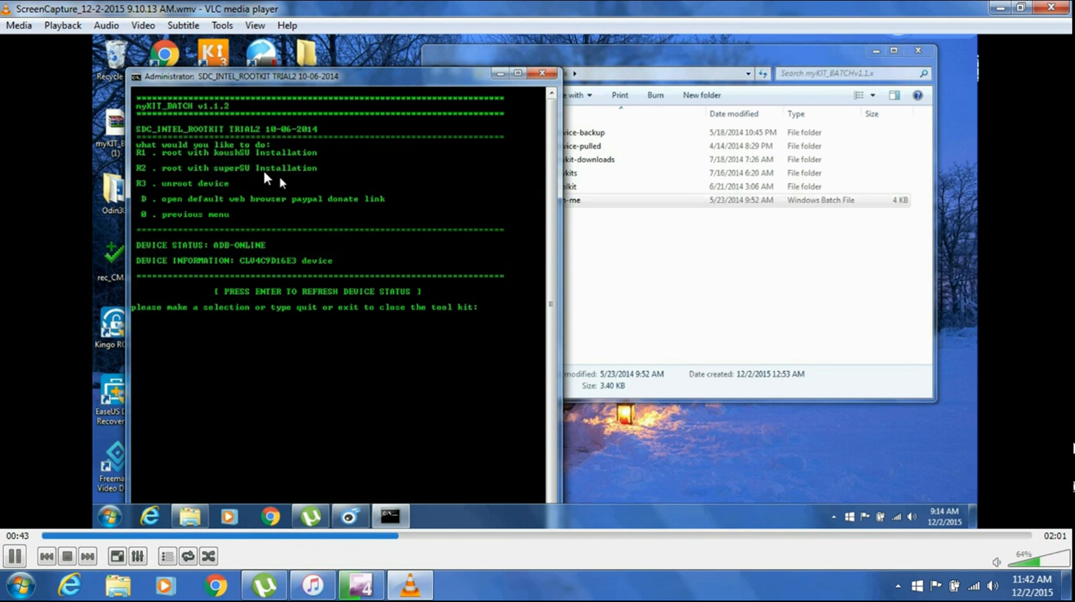
Enter R2 to root with superSU and accept its reboot-and-root disclaimer with ACCEPT
{"action": "type", "text": "R"}
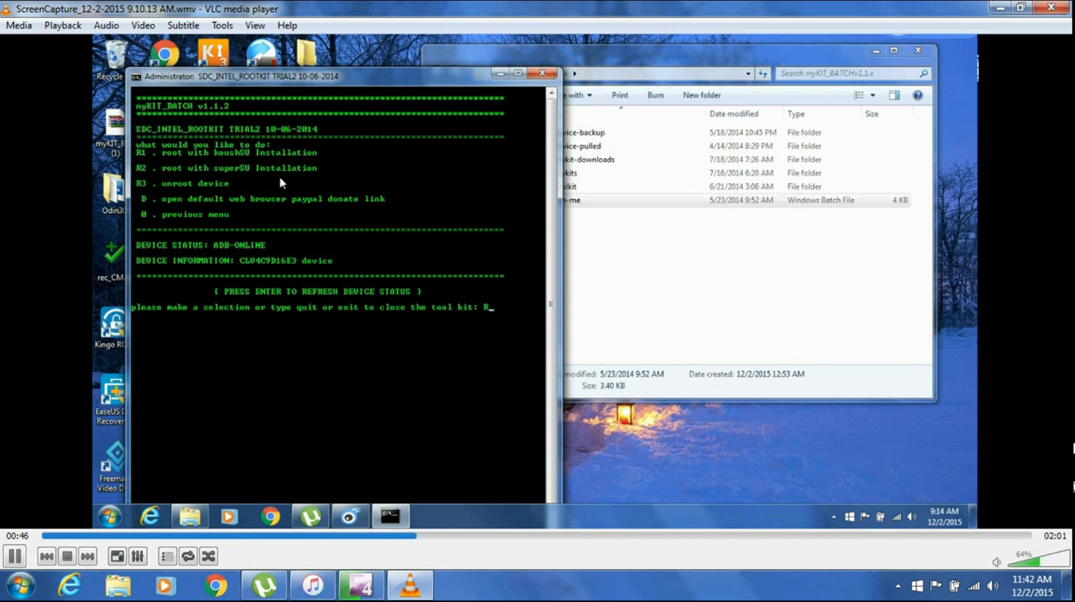
{"action": "type", "text": "2"}
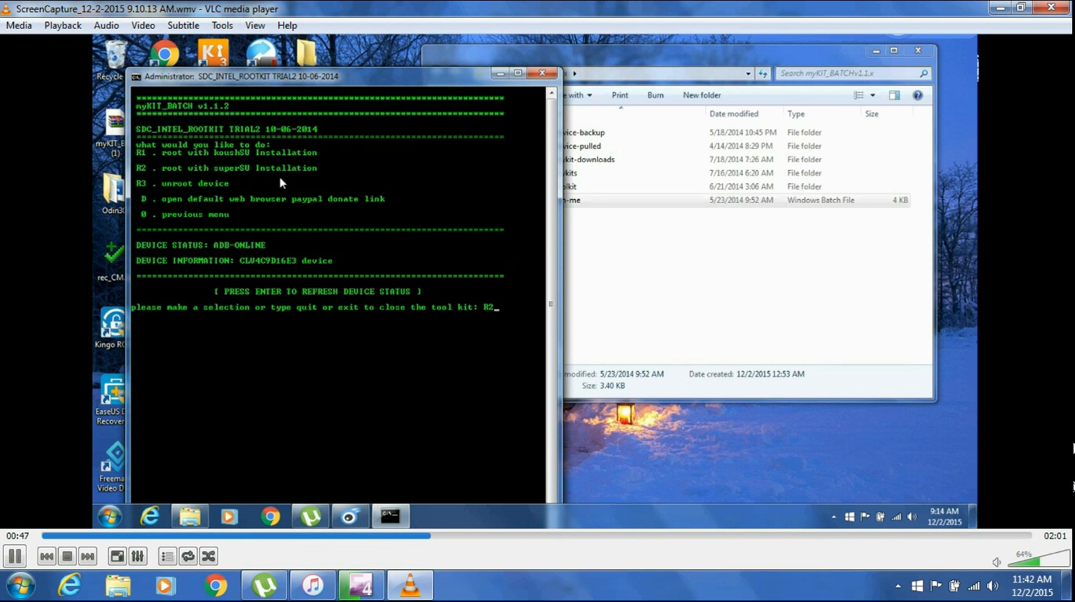
{"action": "mouse_move", "coordinate": [498, 327]}
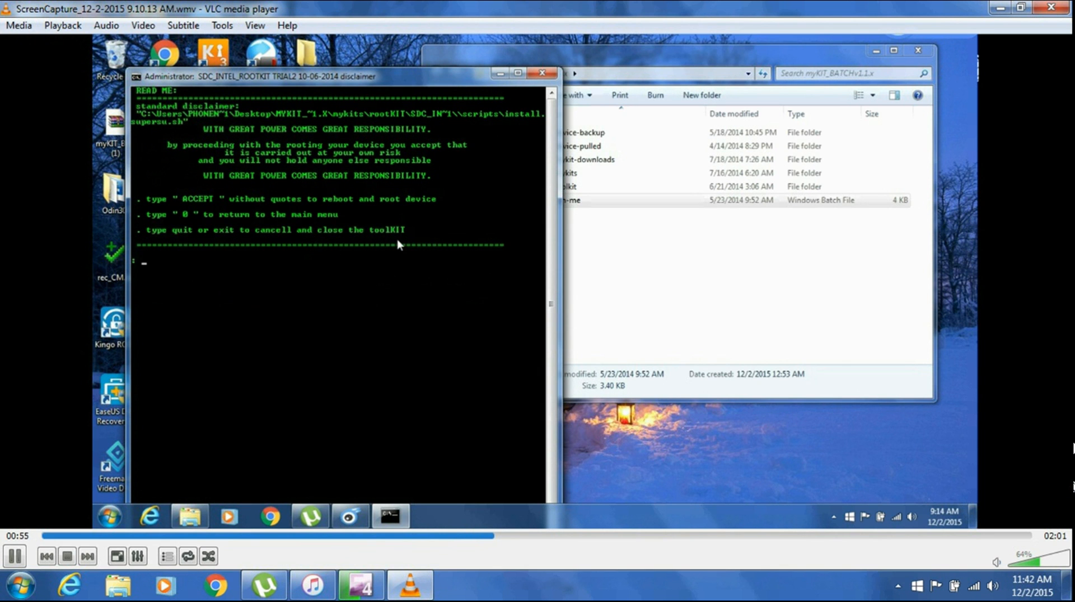
{"action": "type", "text": "ACC"}
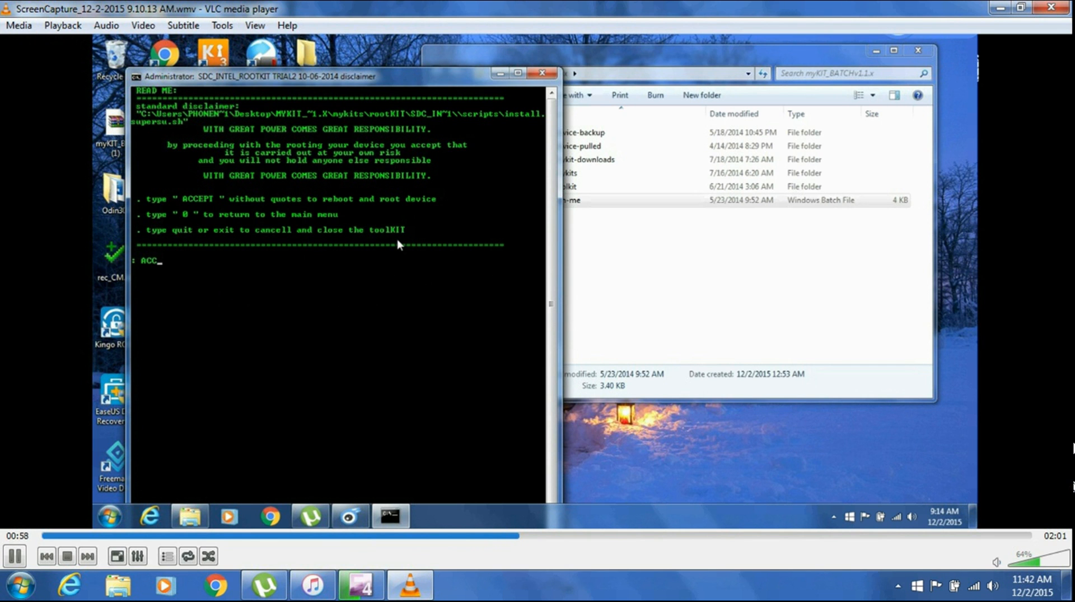
{"action": "type", "text": "EPT"}
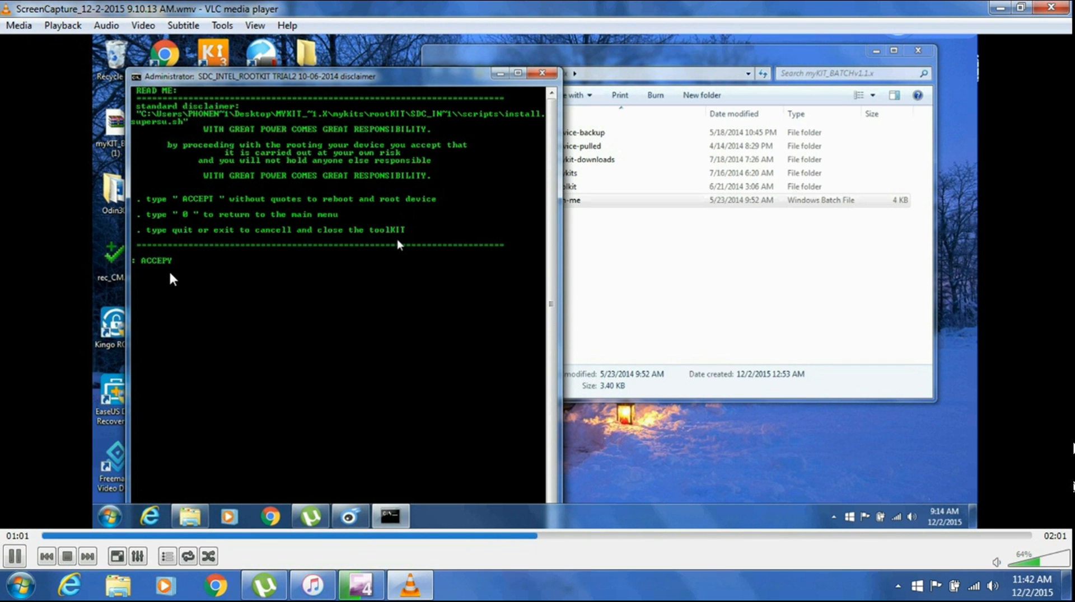
{"action": "type", "text": "ACCEPT"}
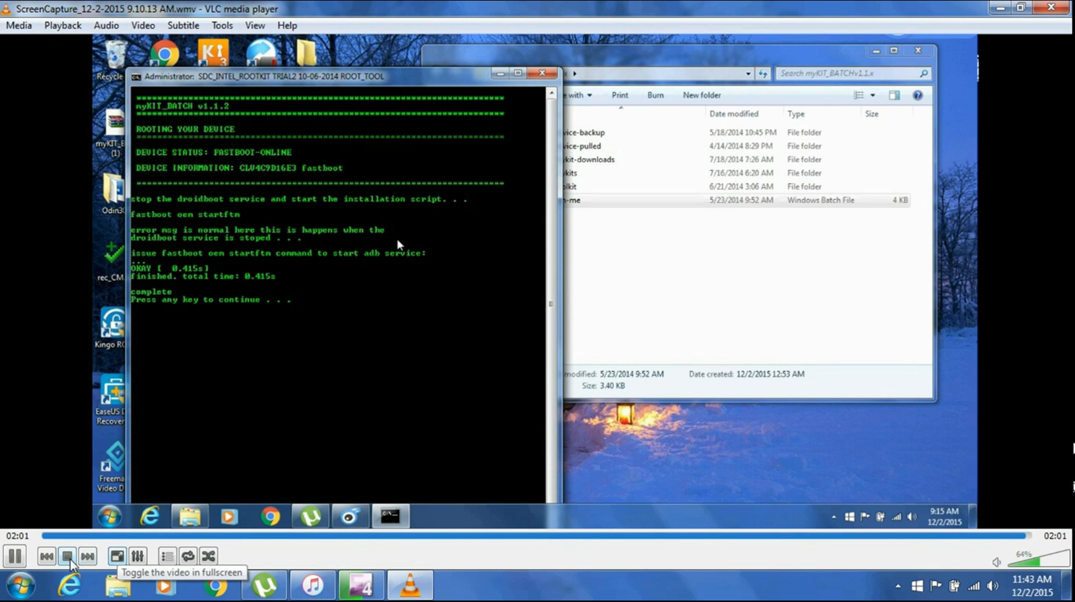
Stop the recording in VLC, leaving the player idle with nothing loaded
{"action": "left_click", "coordinate": [64, 556]}
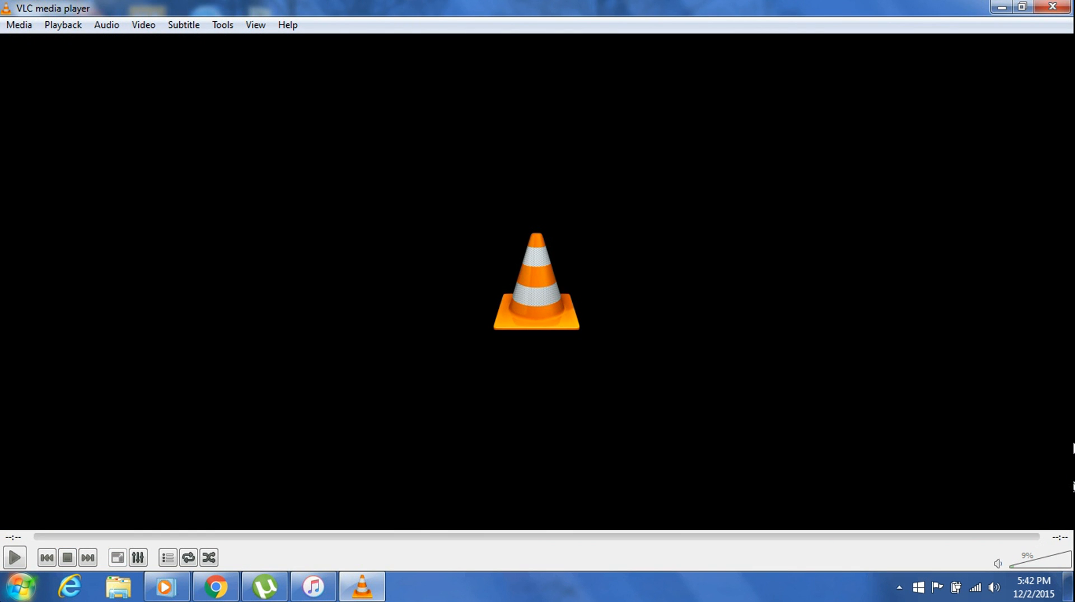